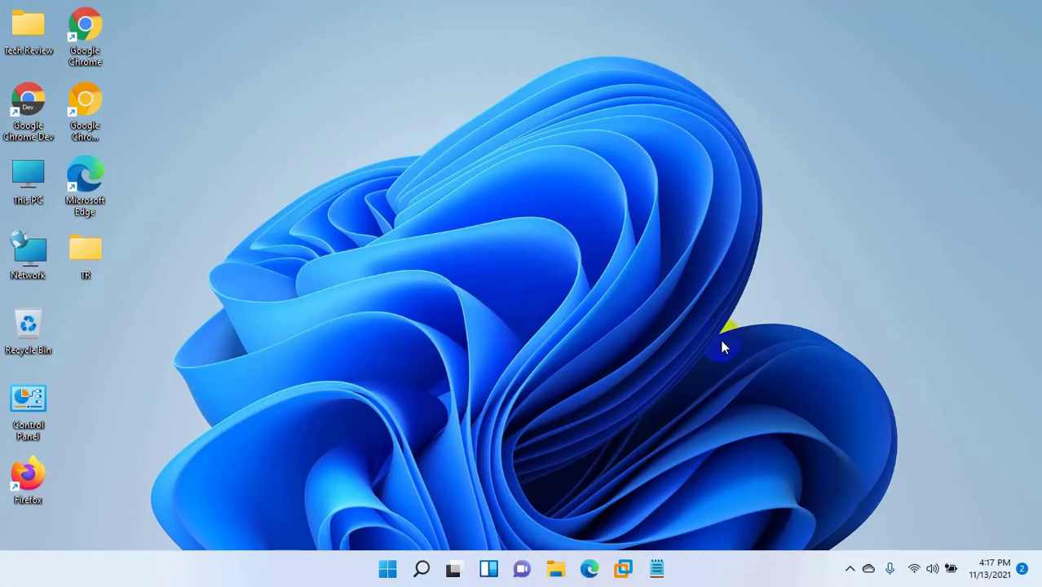
pyautogui.moveTo(736, 326)
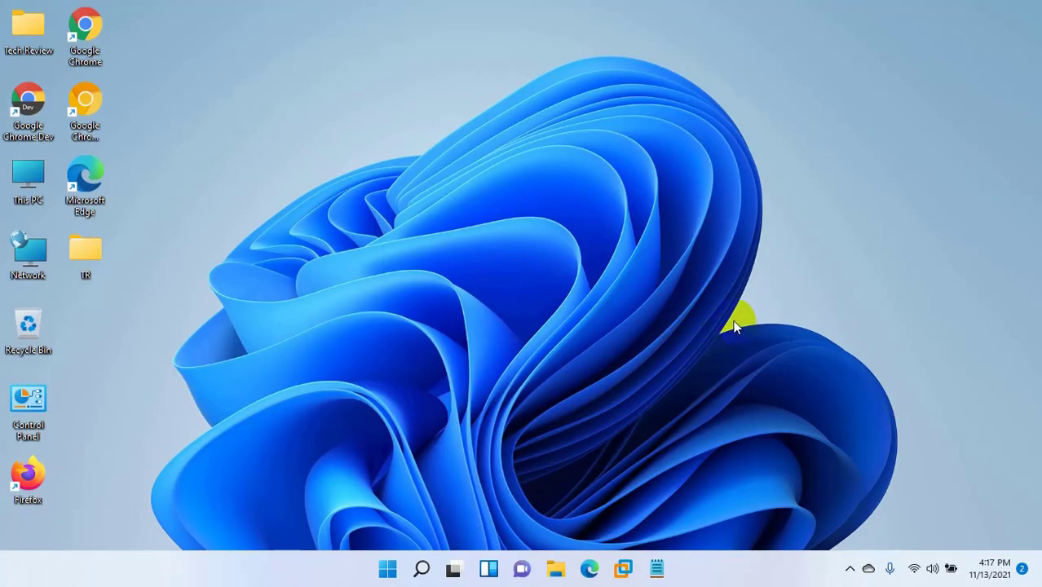
pyautogui.moveTo(726, 327)
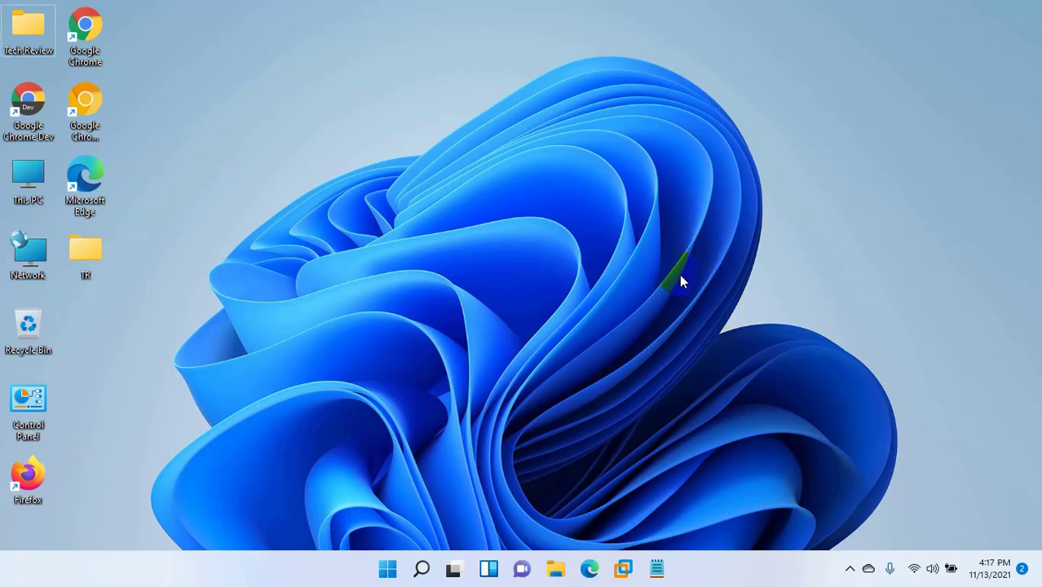
pyautogui.moveTo(676, 285)
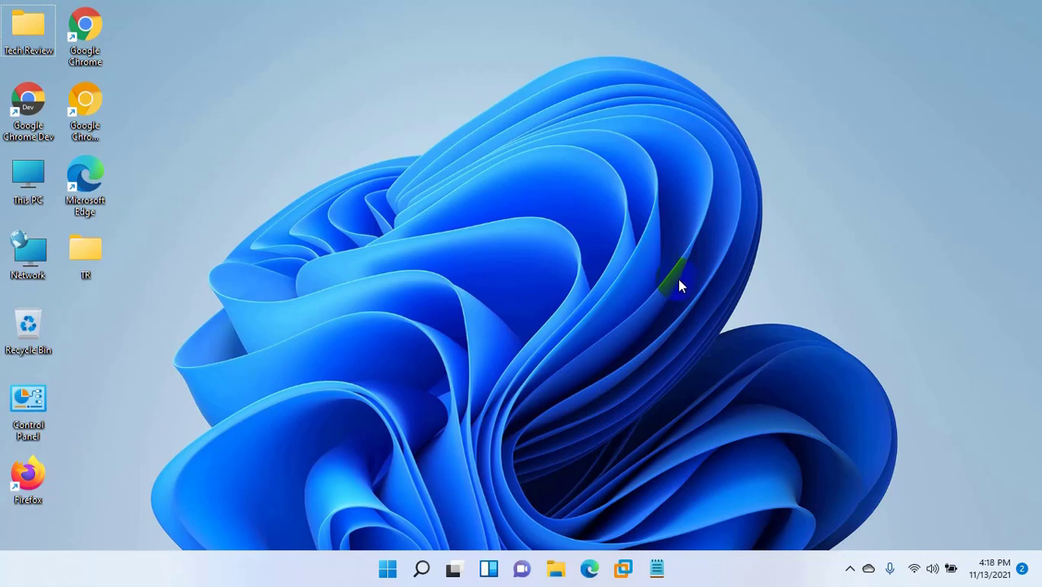
pyautogui.moveTo(681, 290)
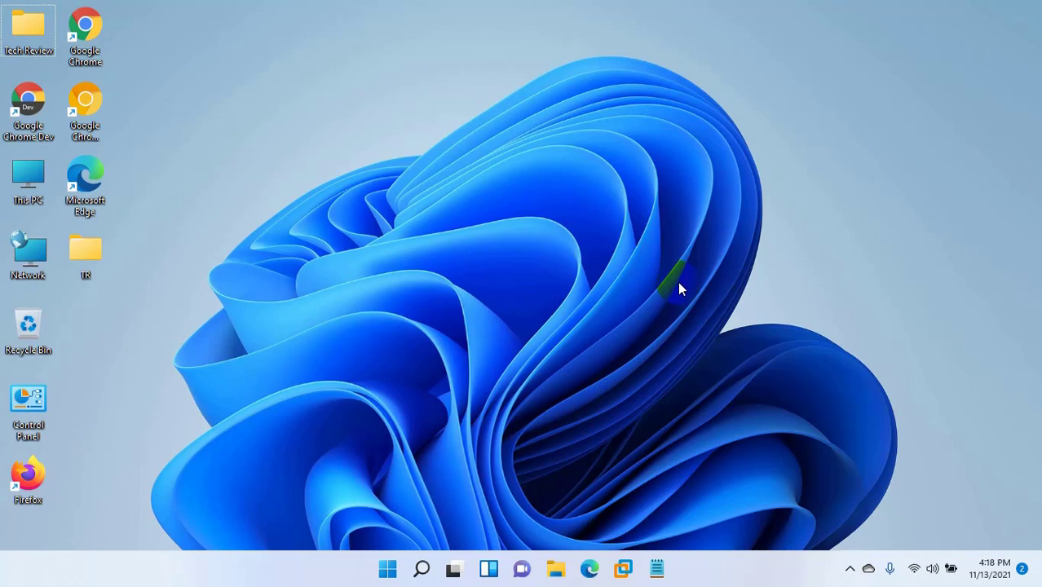
pyautogui.moveTo(675, 293)
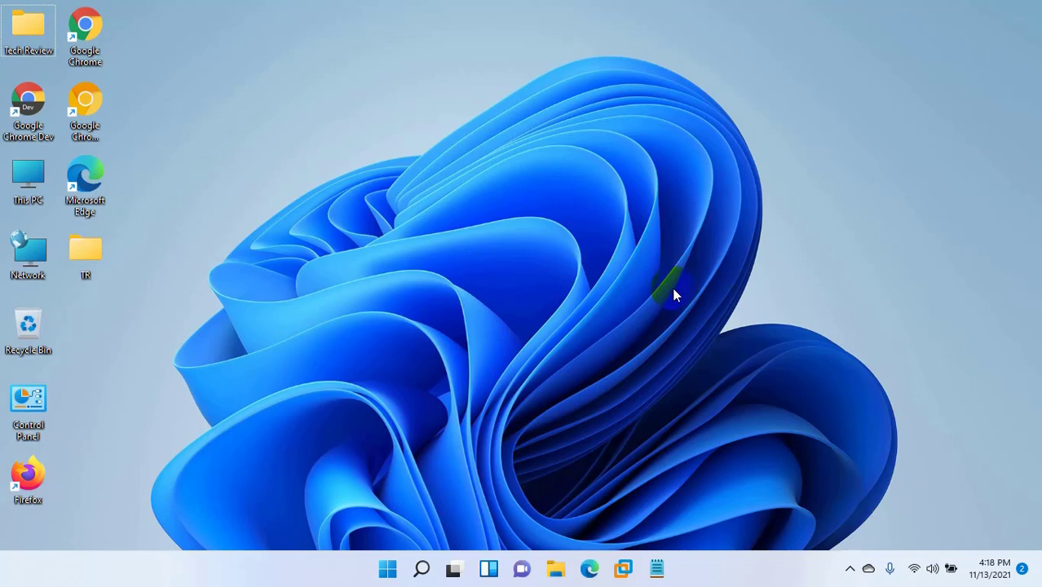
pyautogui.moveTo(708, 280)
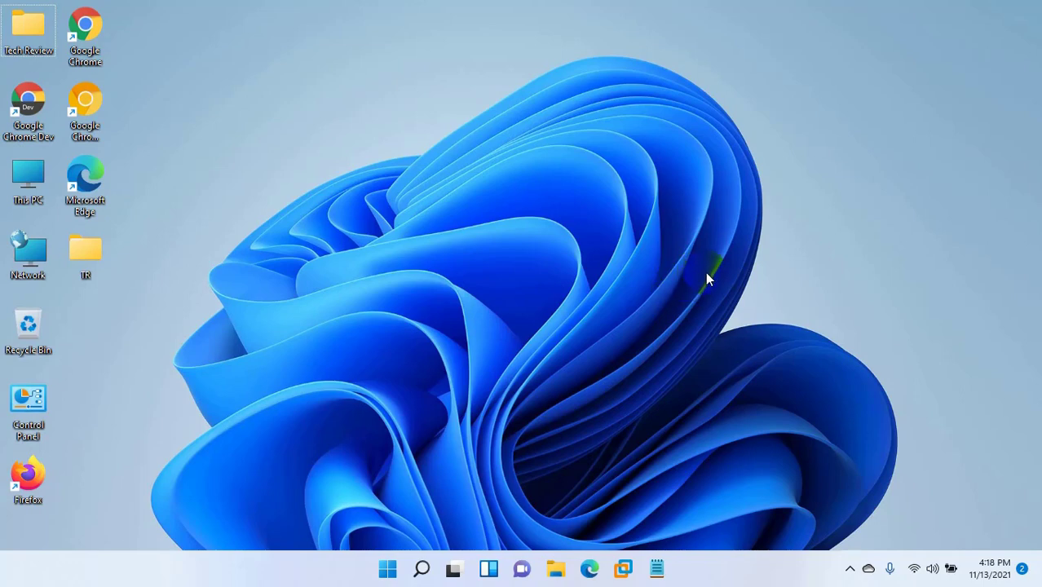
pyautogui.moveTo(721, 277)
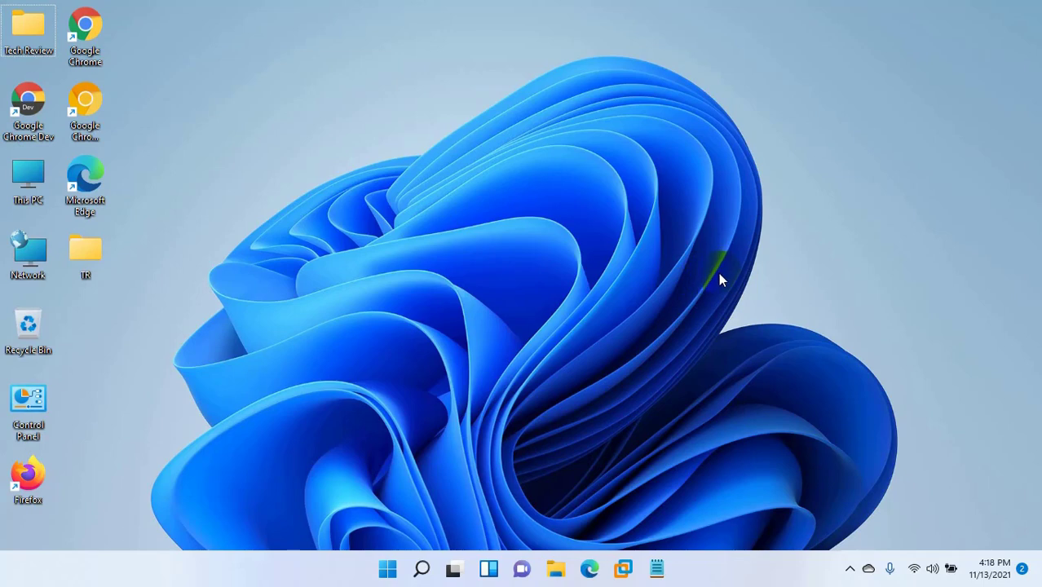
pyautogui.moveTo(707, 279)
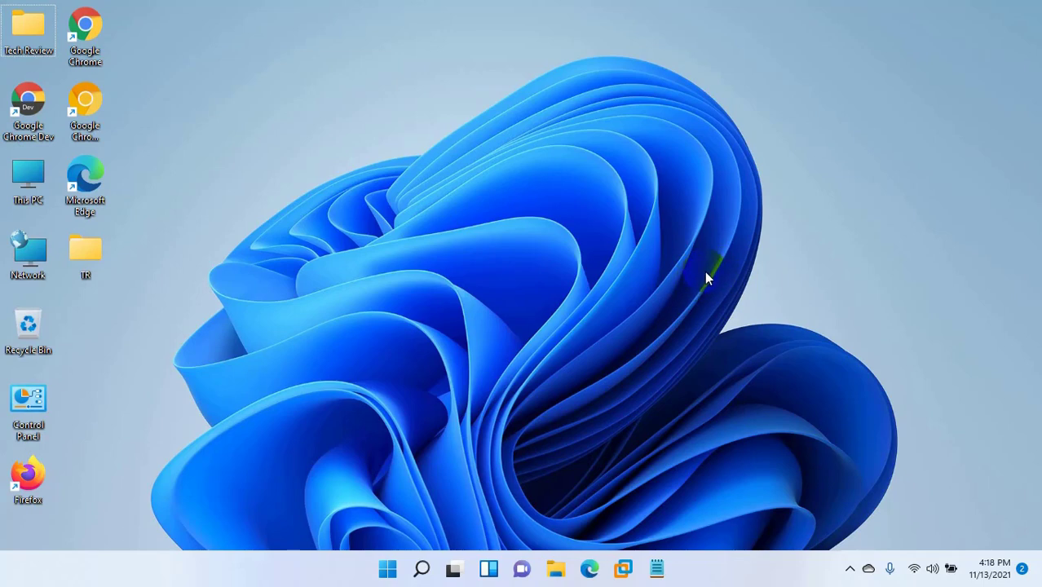
pyautogui.moveTo(697, 288)
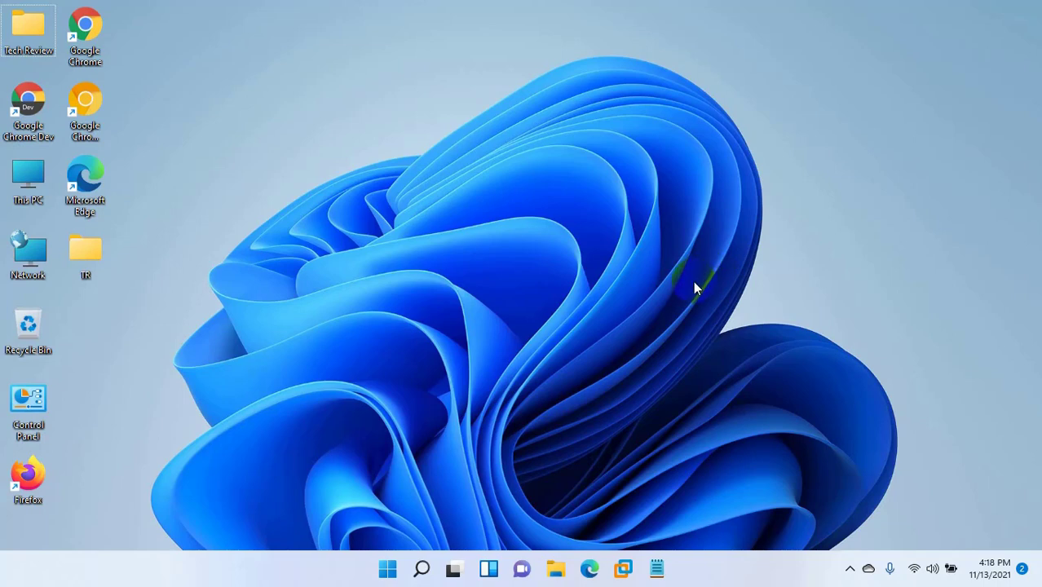
pyautogui.moveTo(694, 303)
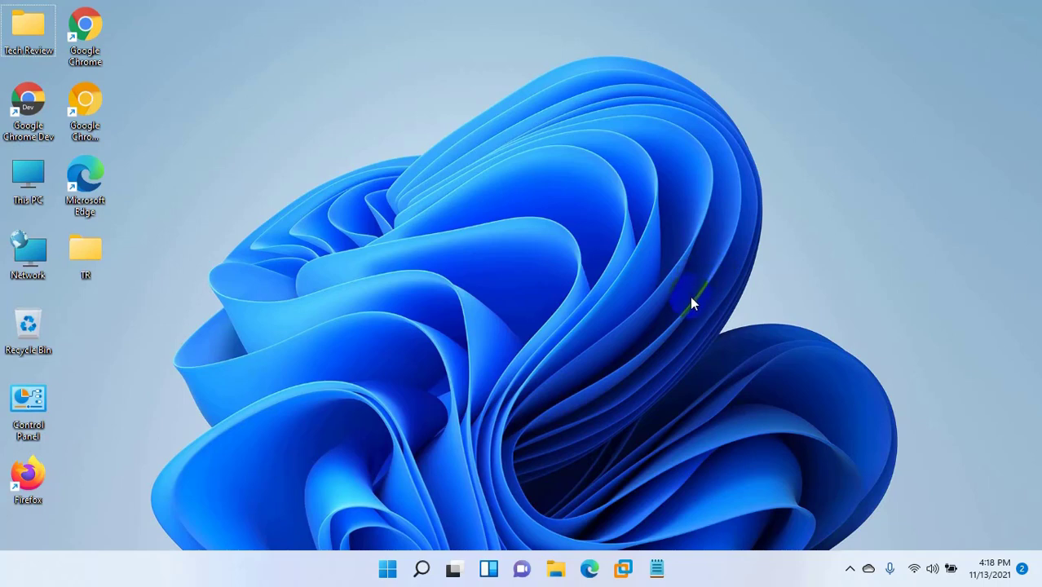
pyautogui.moveTo(693, 338)
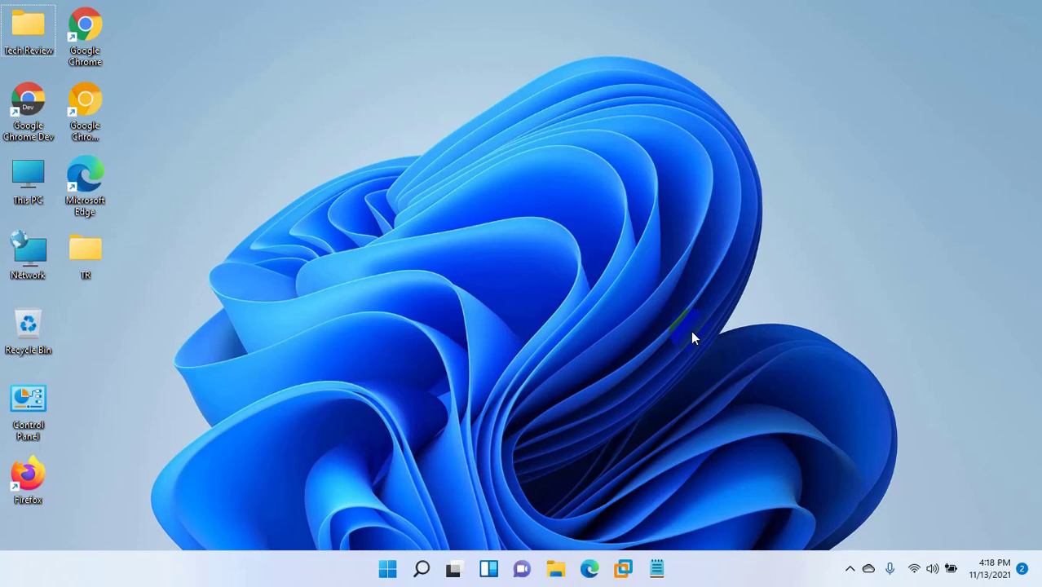
pyautogui.moveTo(725, 397)
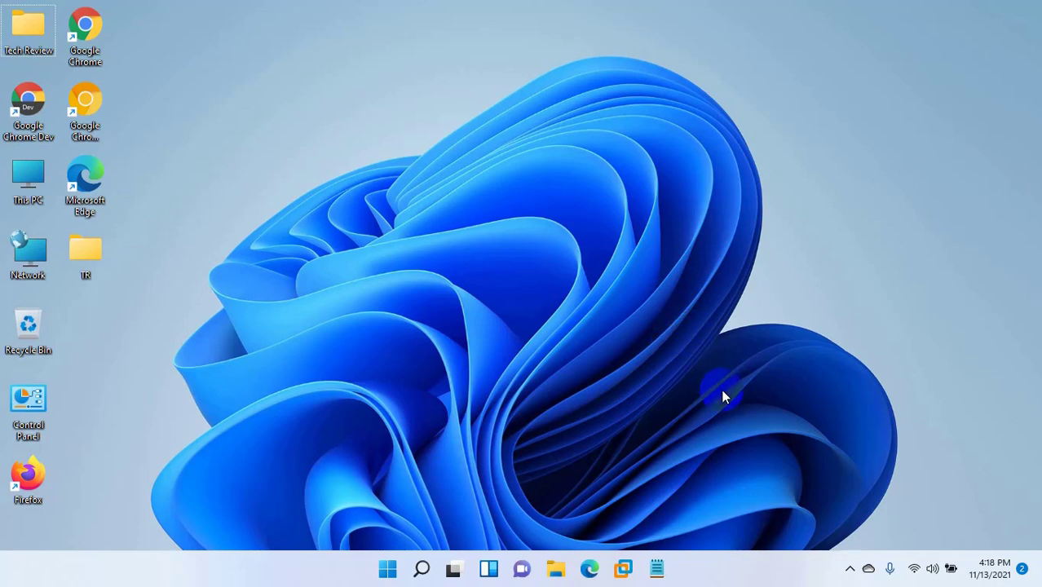
pyautogui.moveTo(820, 428)
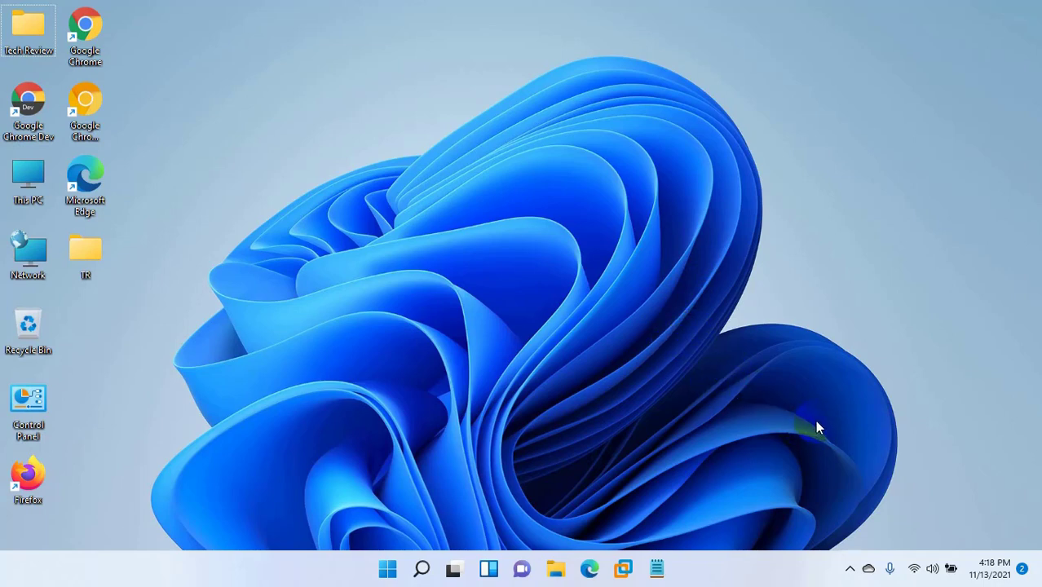
# Launch Task Manager from the Start button's quick link menu
pyautogui.rightClick(387, 568)
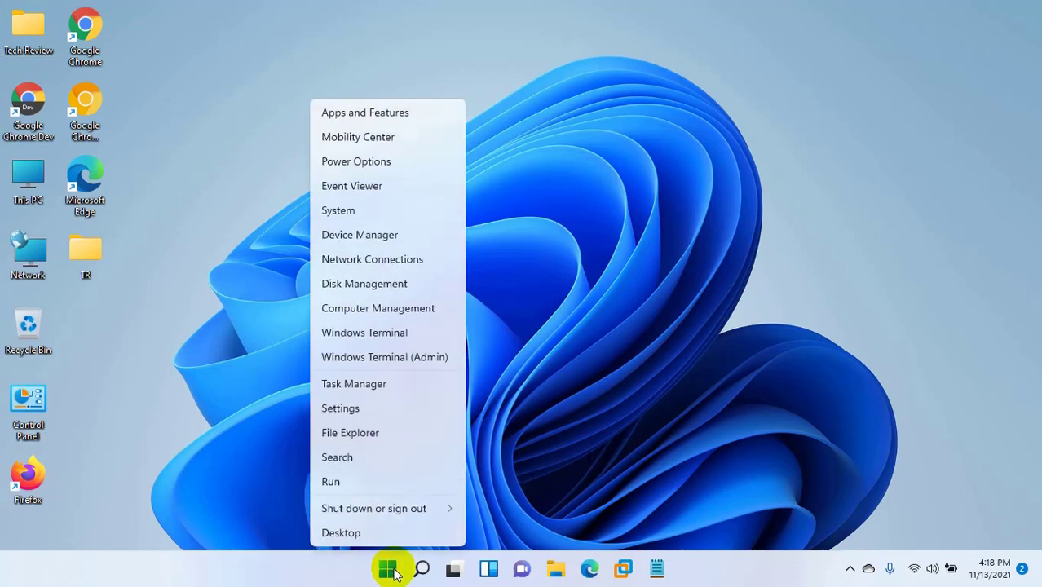
pyautogui.moveTo(354, 383)
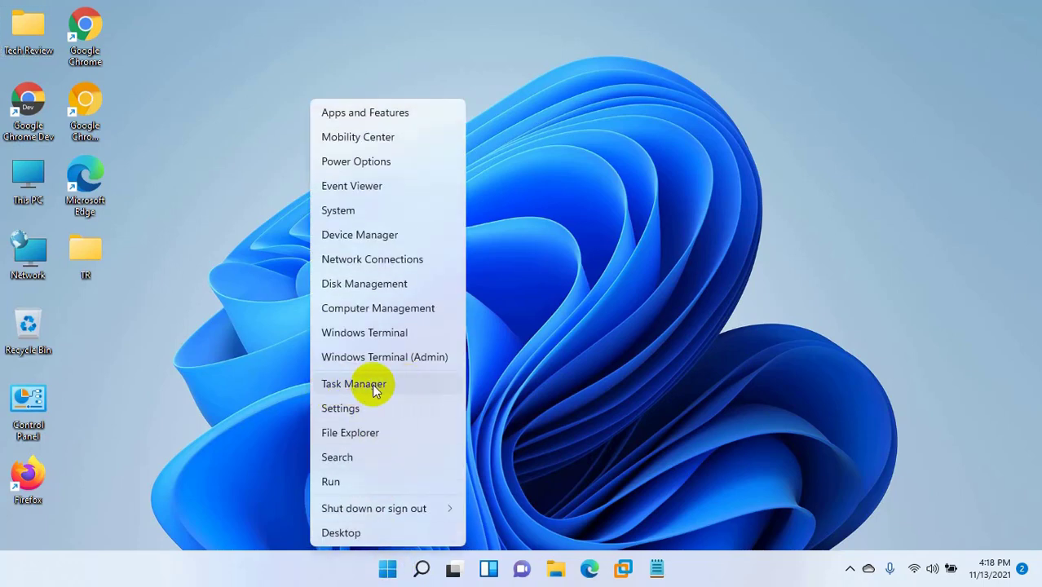
pyautogui.click(354, 383)
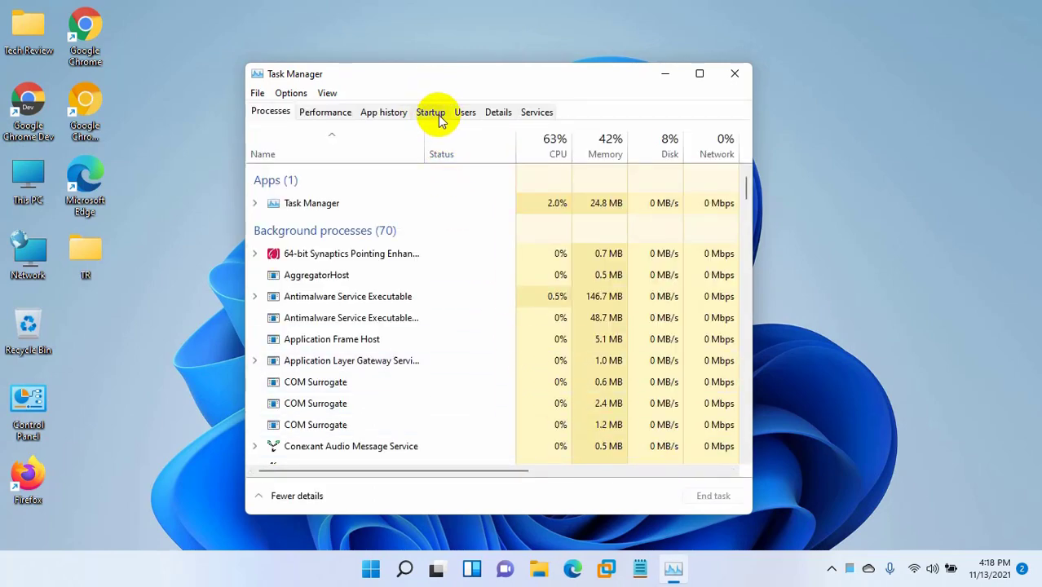
# On the Startup tab, disable Microsoft Edge and bring up startup options for Microsoft Teams
pyautogui.click(431, 112)
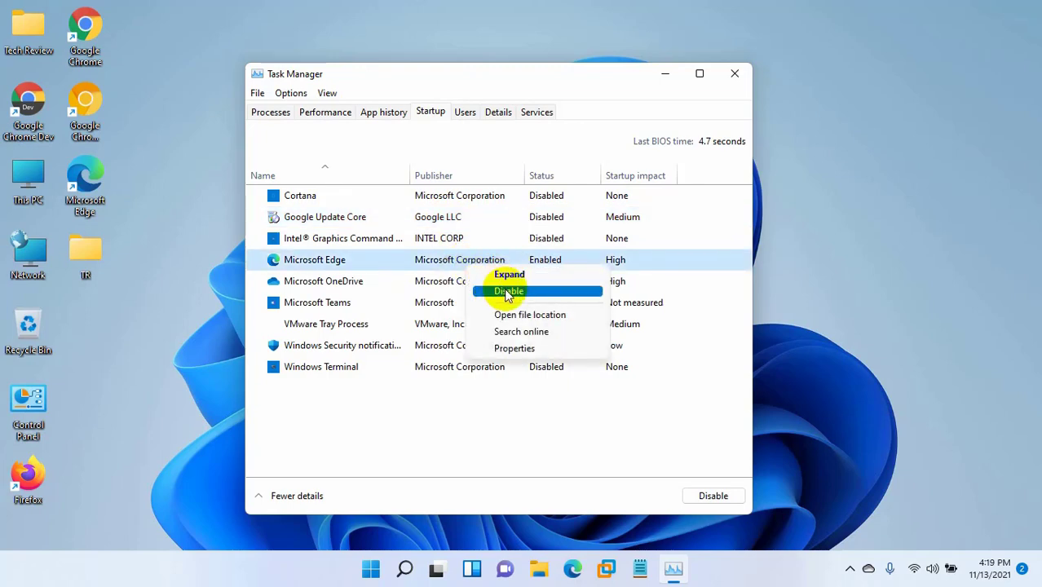
pyautogui.click(509, 292)
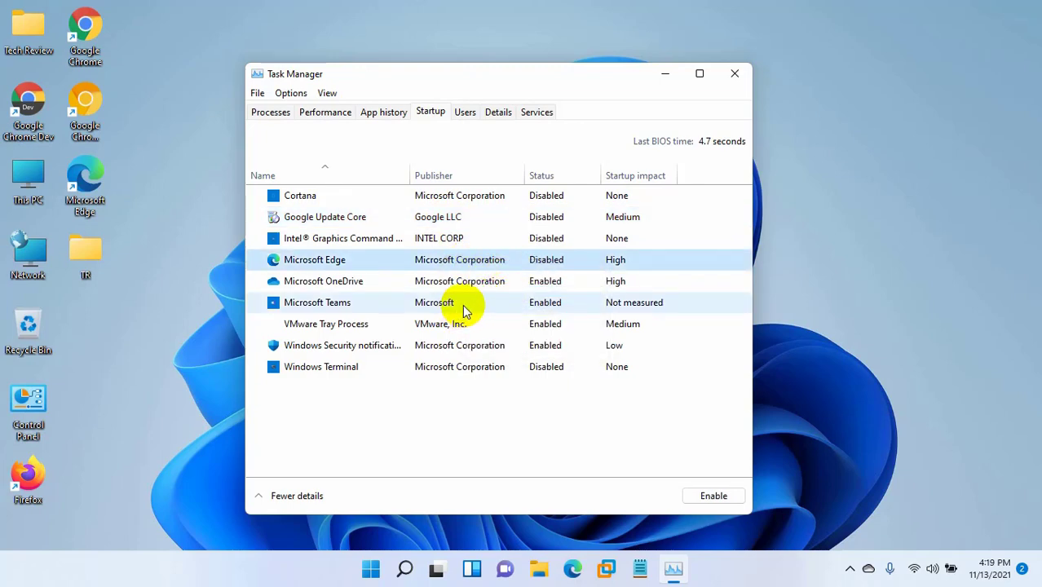
pyautogui.rightClick(323, 280)
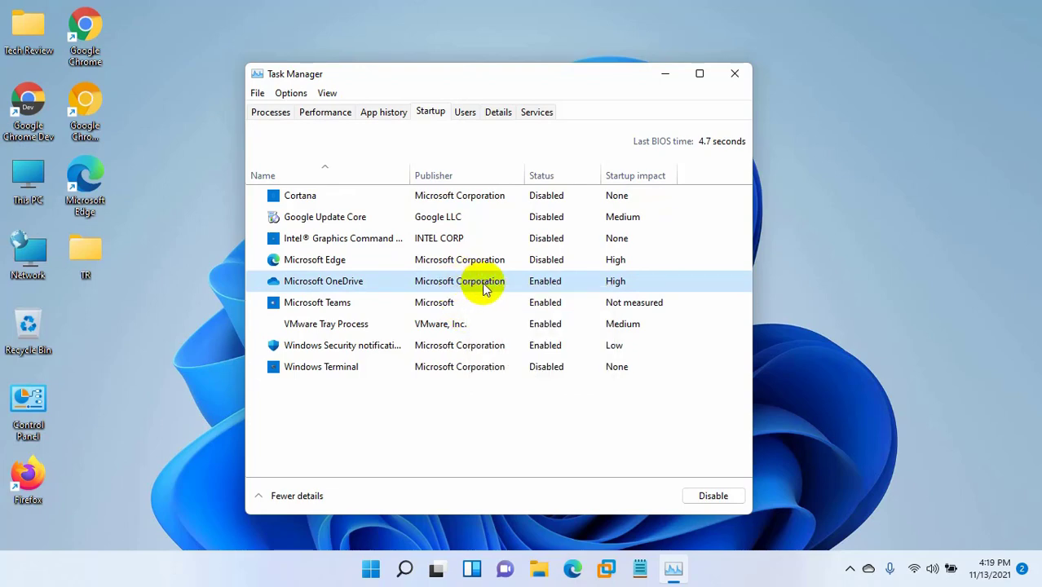
pyautogui.rightClick(317, 303)
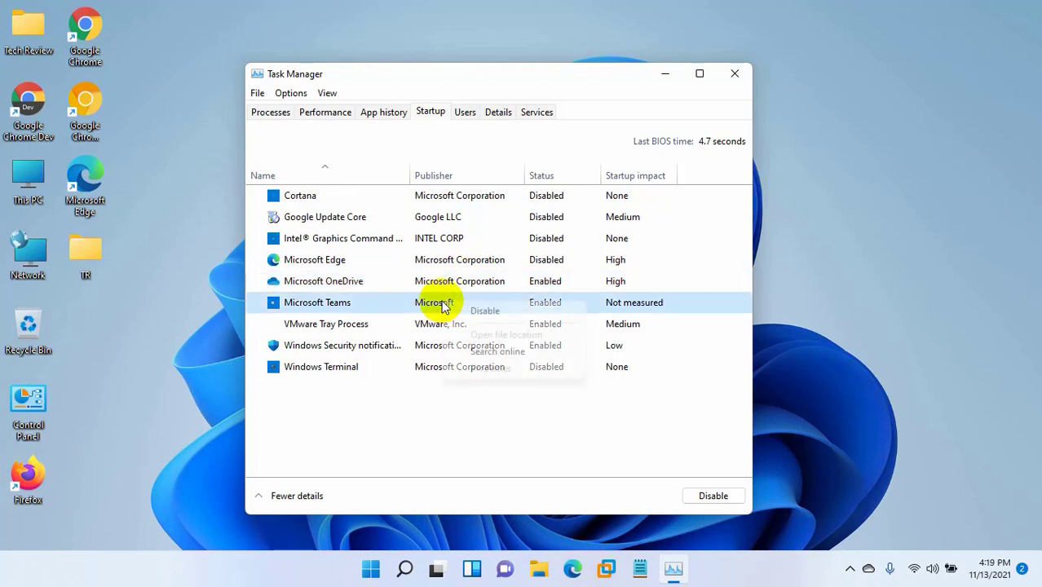